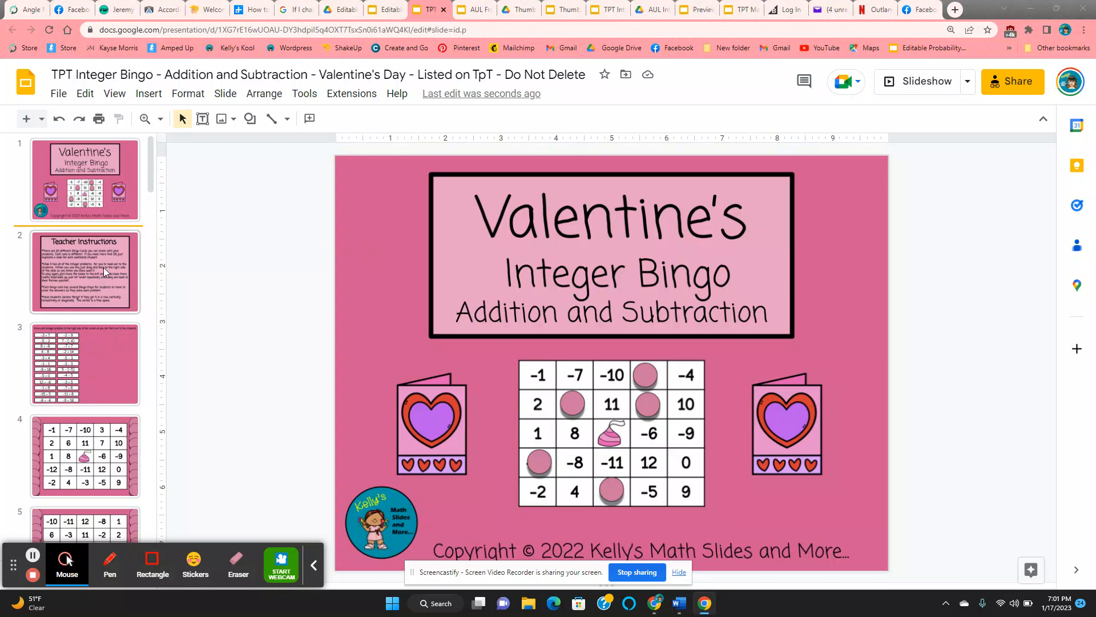
View the Teacher Instructions slide, then open the heart-centre bingo card slide
left_click(85, 271)
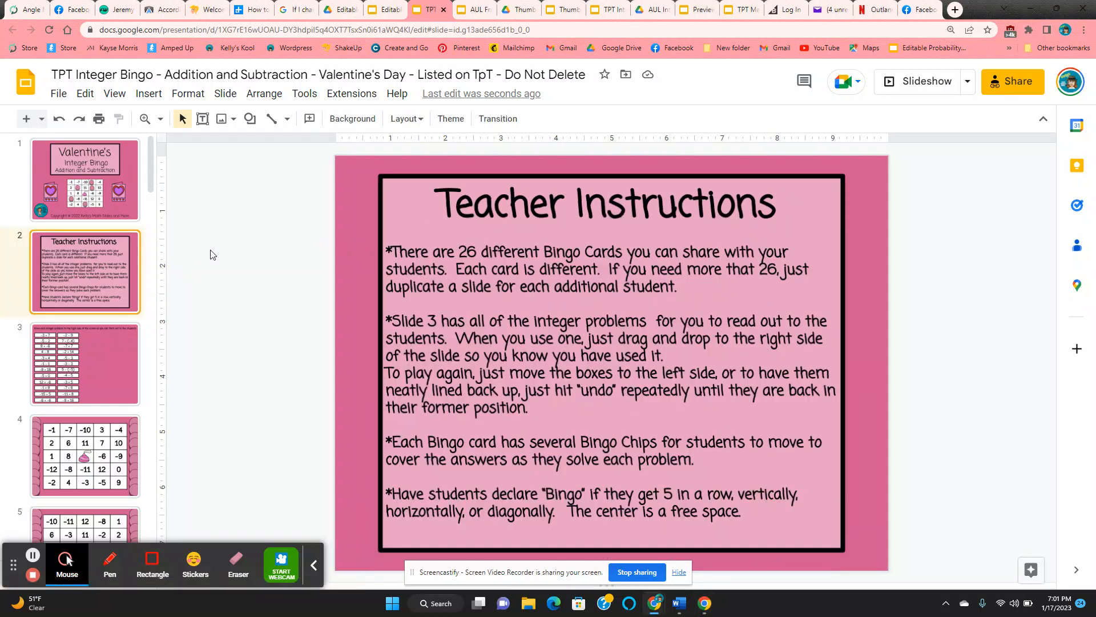
mouse_move(211, 299)
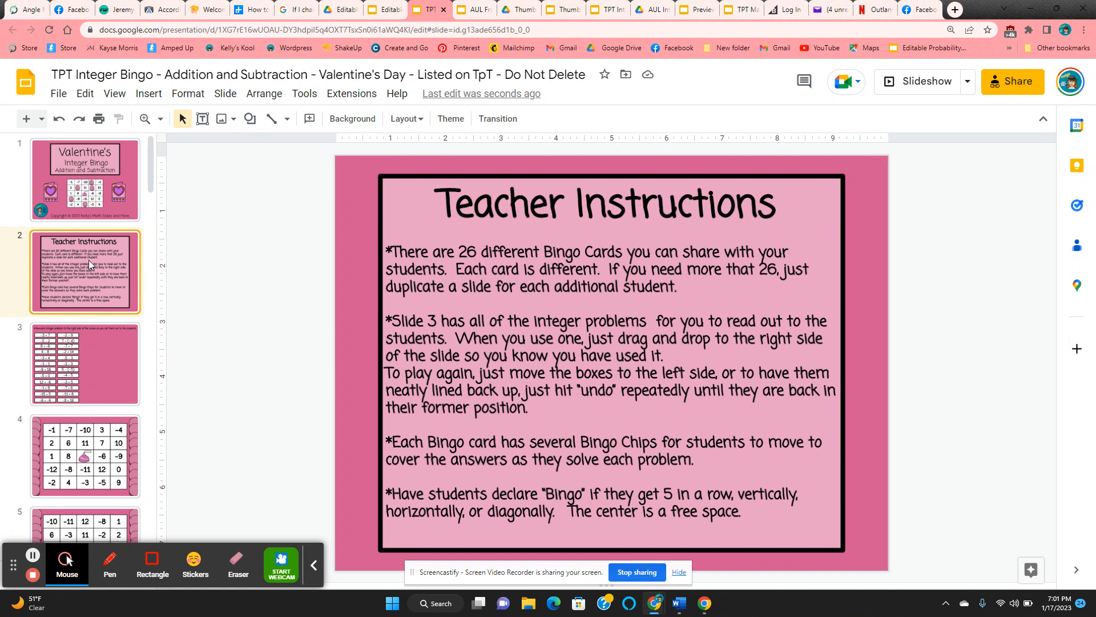
scroll("down", 3)
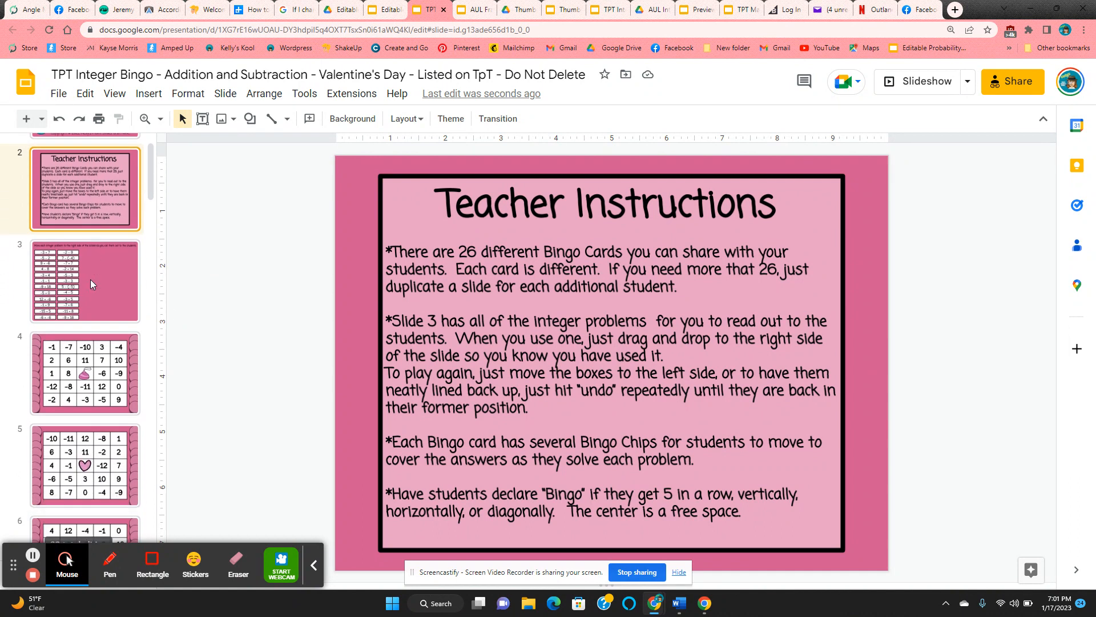
left_click(84, 280)
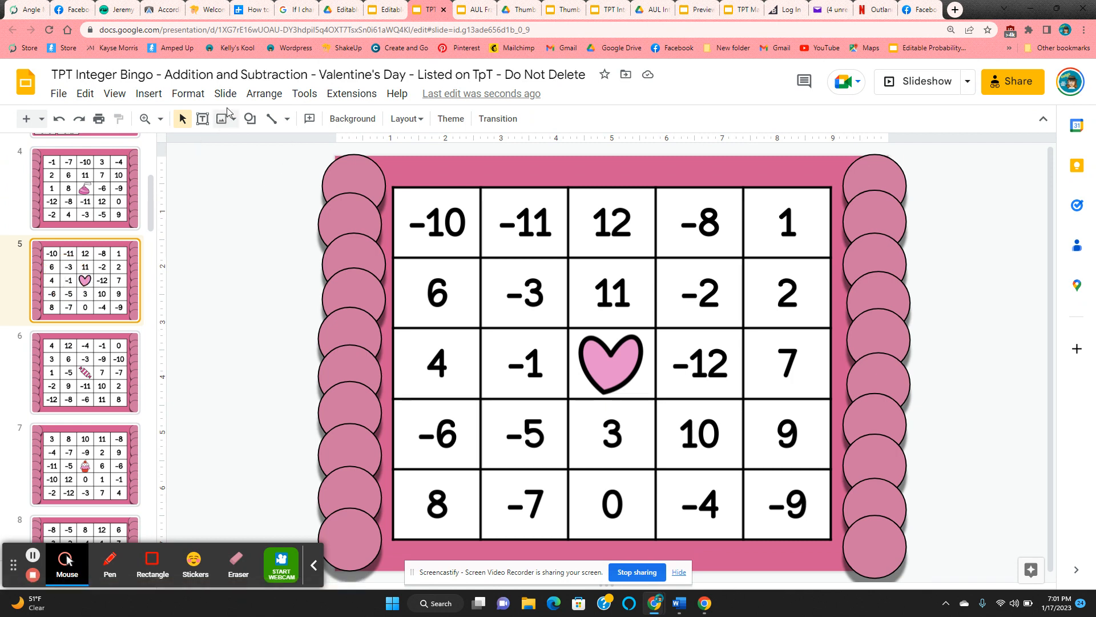
On the problems slide, move −2 − 9, 7 − (−4), 5 − (−5) and −1 − 1 to the right
left_click(225, 93)
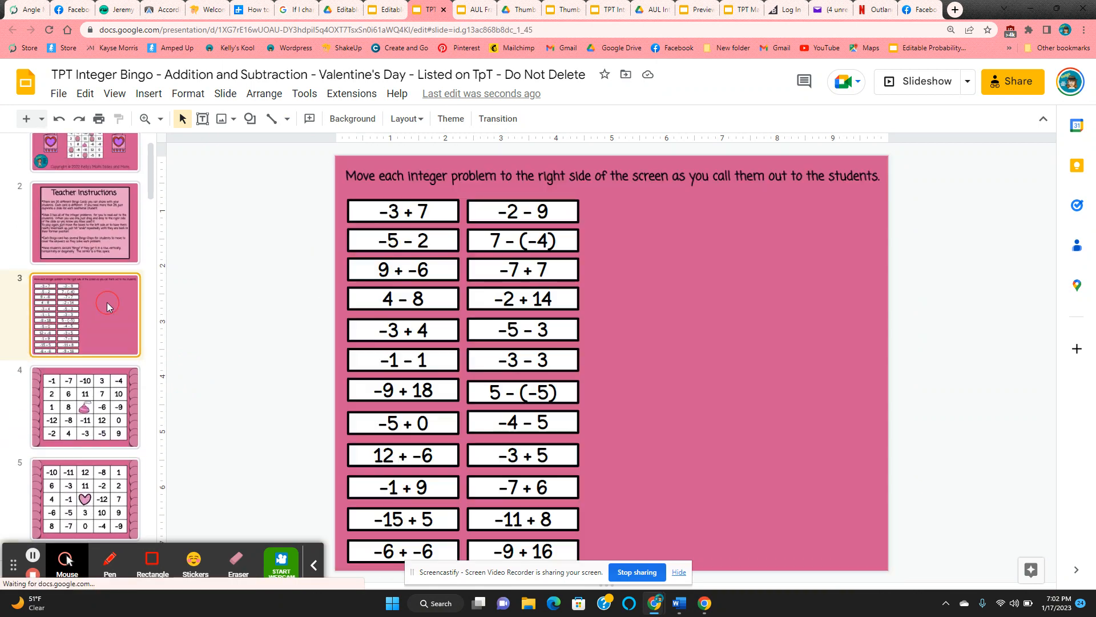
mouse_move(271, 280)
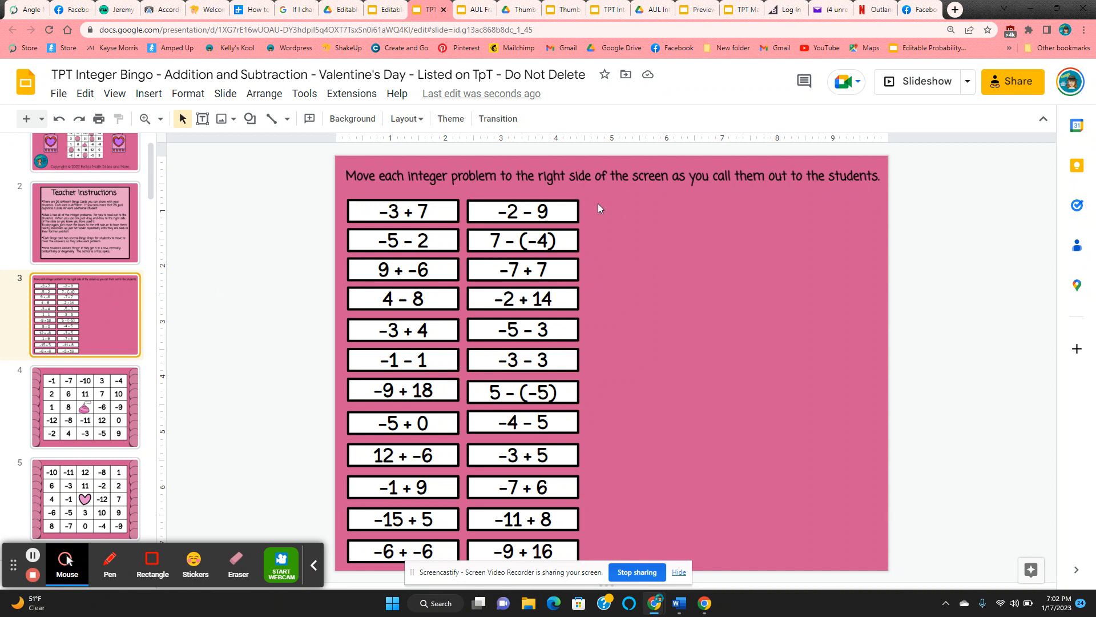
mouse_move(576, 206)
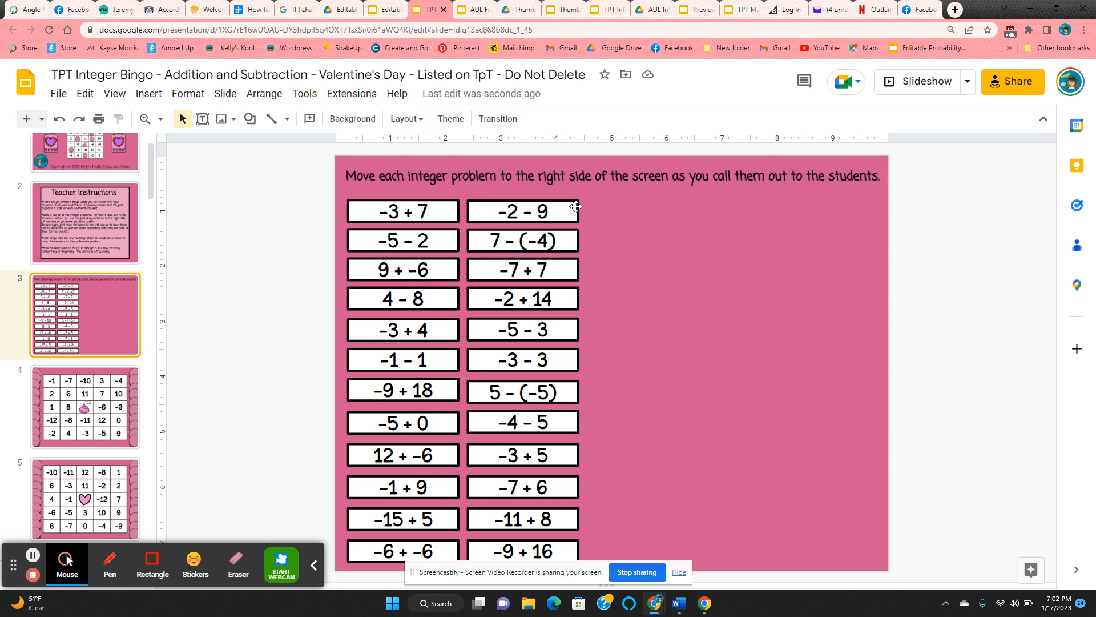
left_click_drag(523, 211, 769, 211)
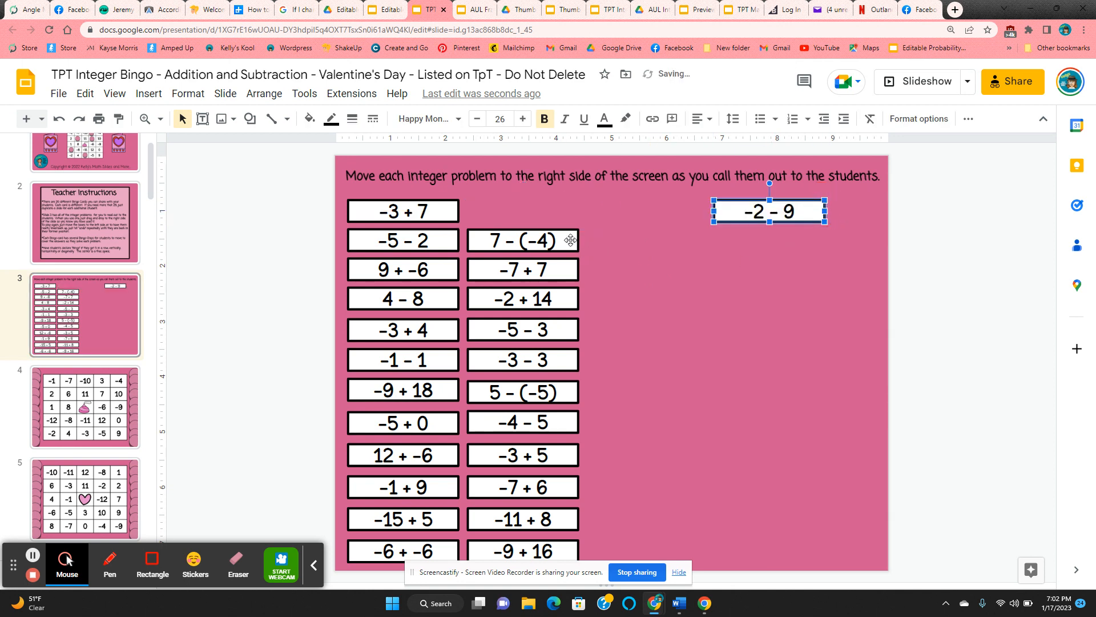
left_click_drag(522, 240, 767, 244)
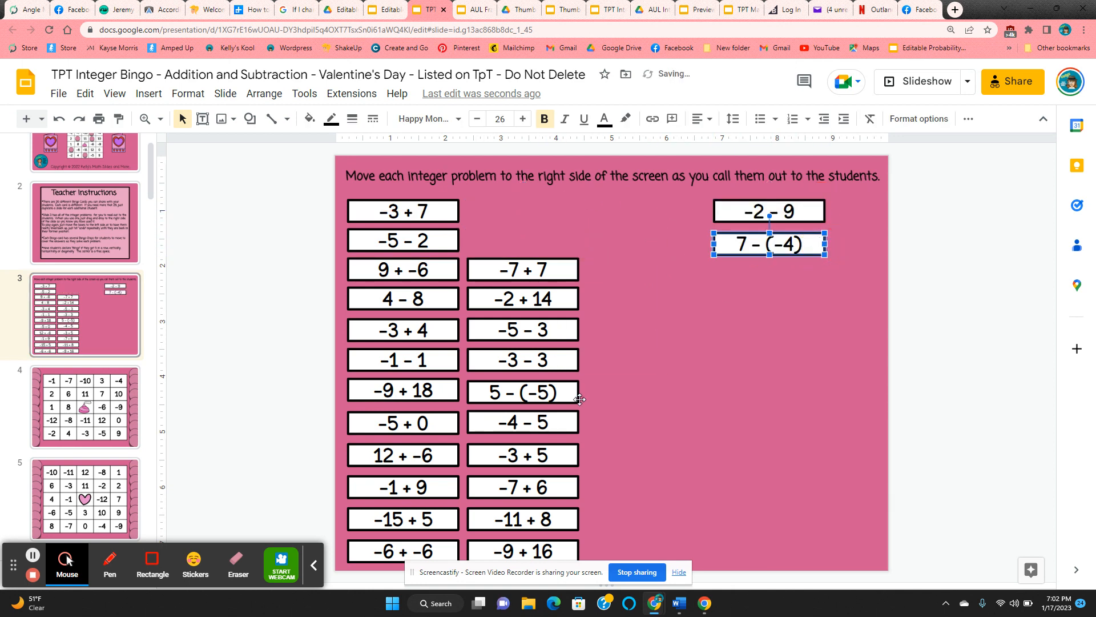
left_click_drag(522, 390, 762, 304)
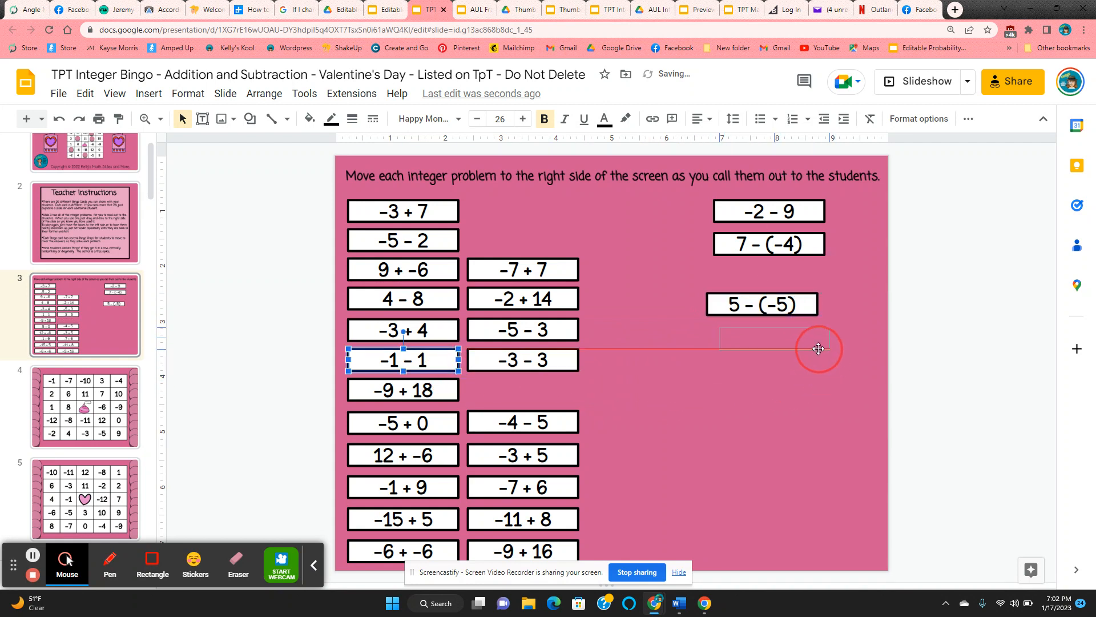
left_click_drag(402, 360, 773, 338)
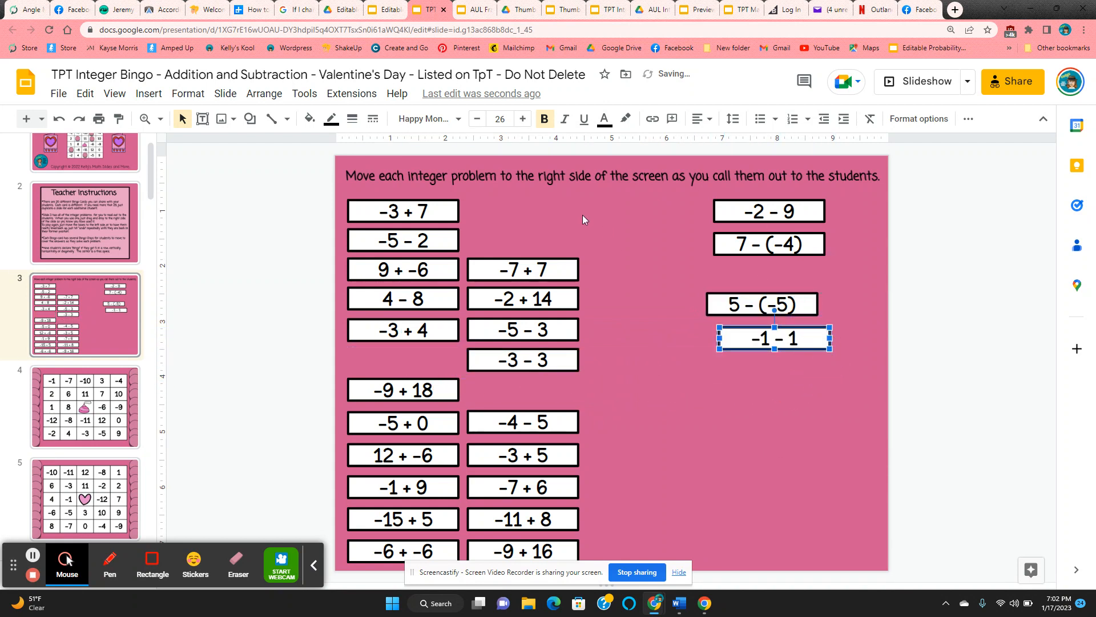
mouse_move(552, 218)
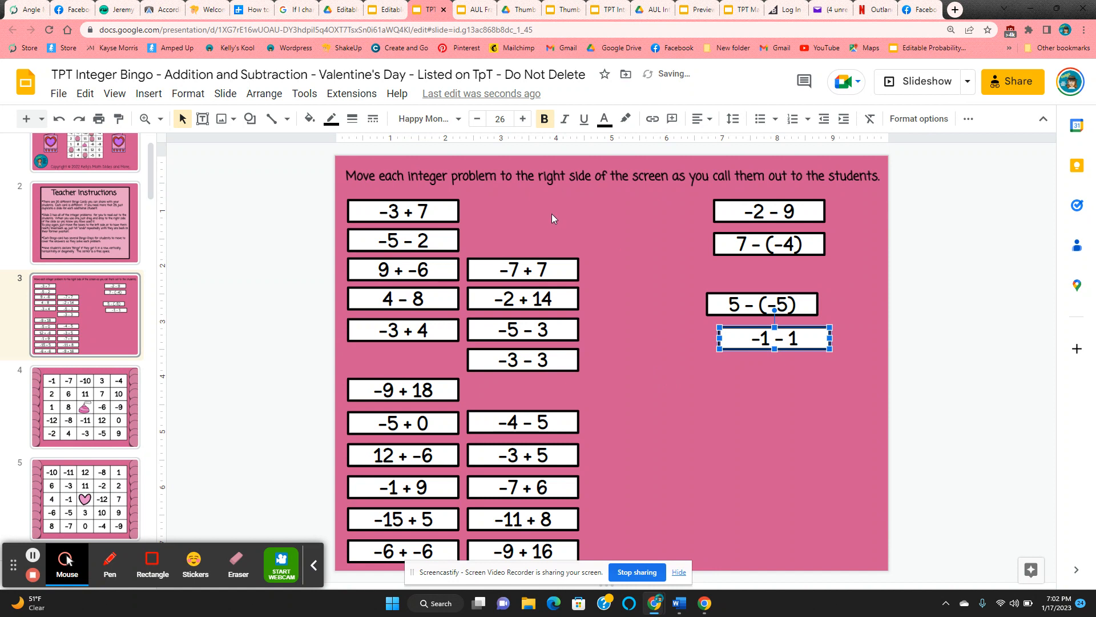
mouse_move(125, 202)
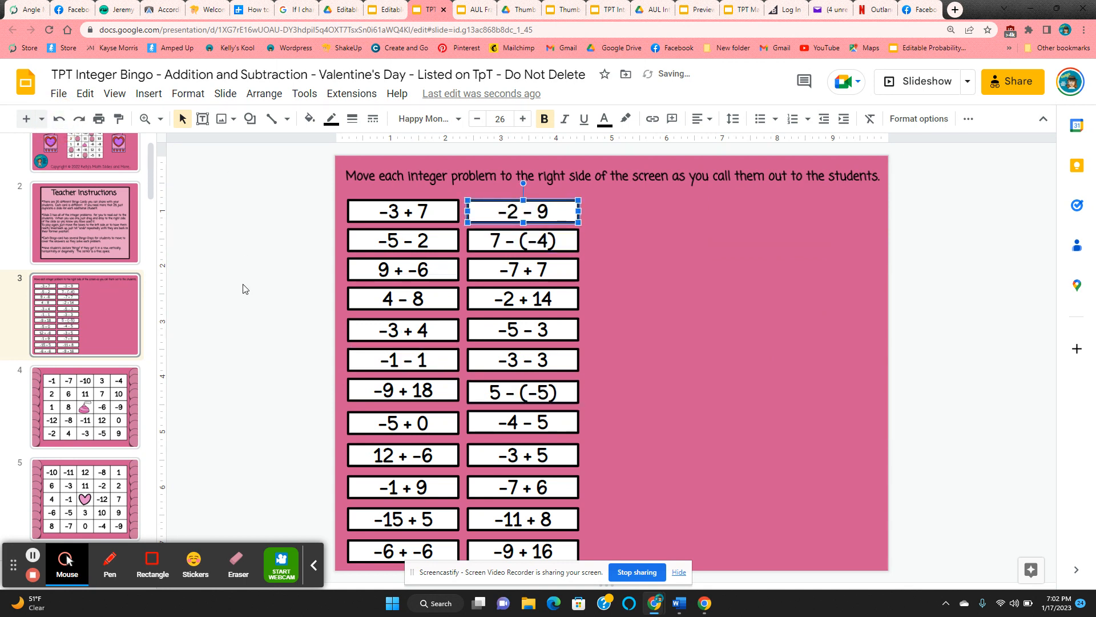
Scroll the filmstrip down toward the candy-kiss bingo card
scroll("down", 3)
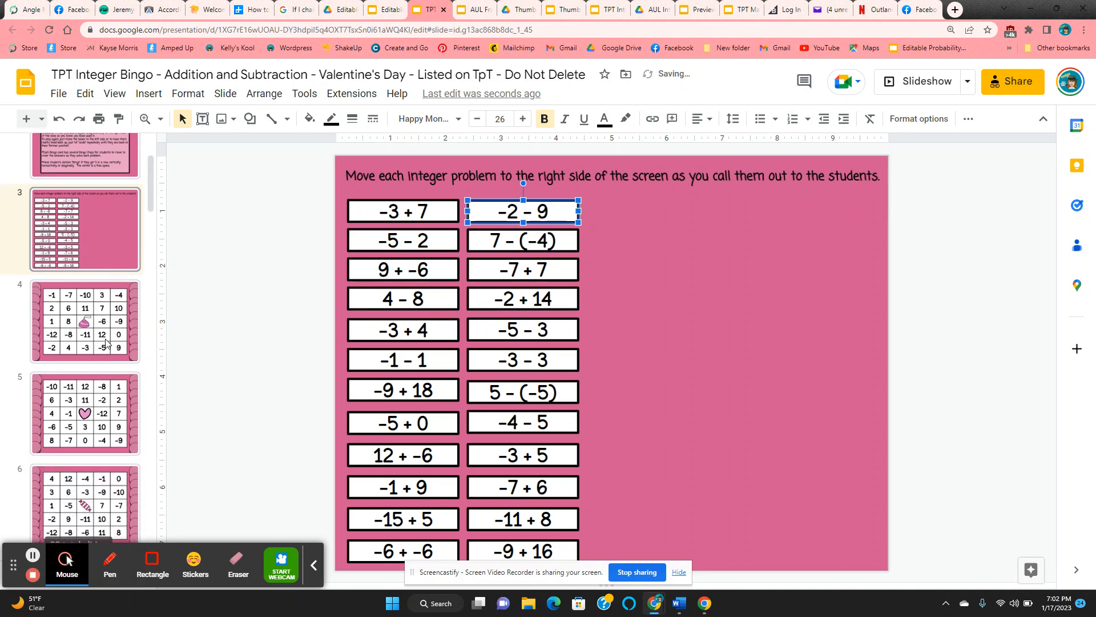
scroll("down", 3)
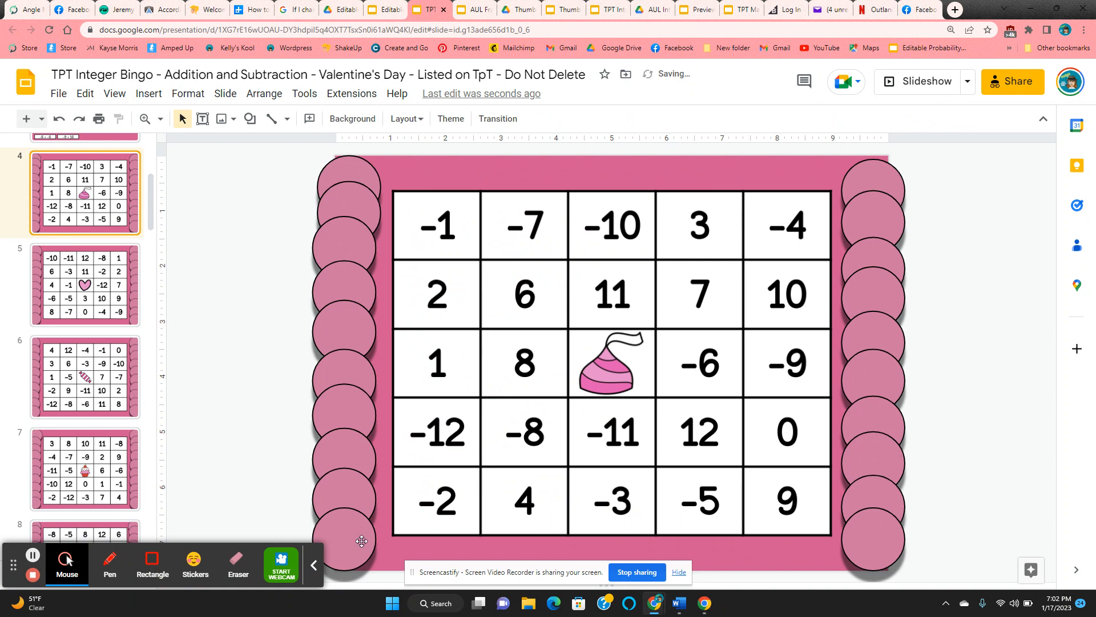
Select the bottom-left bingo chip on the candy-kiss card and type 'kjk' into it
left_click(360, 541)
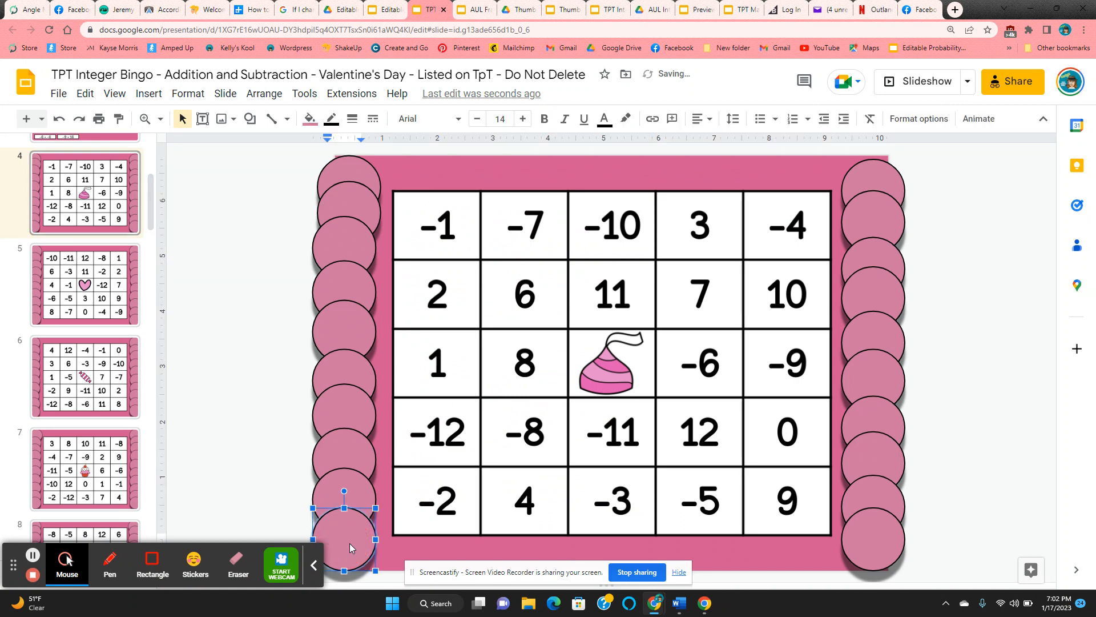
type("kjk")
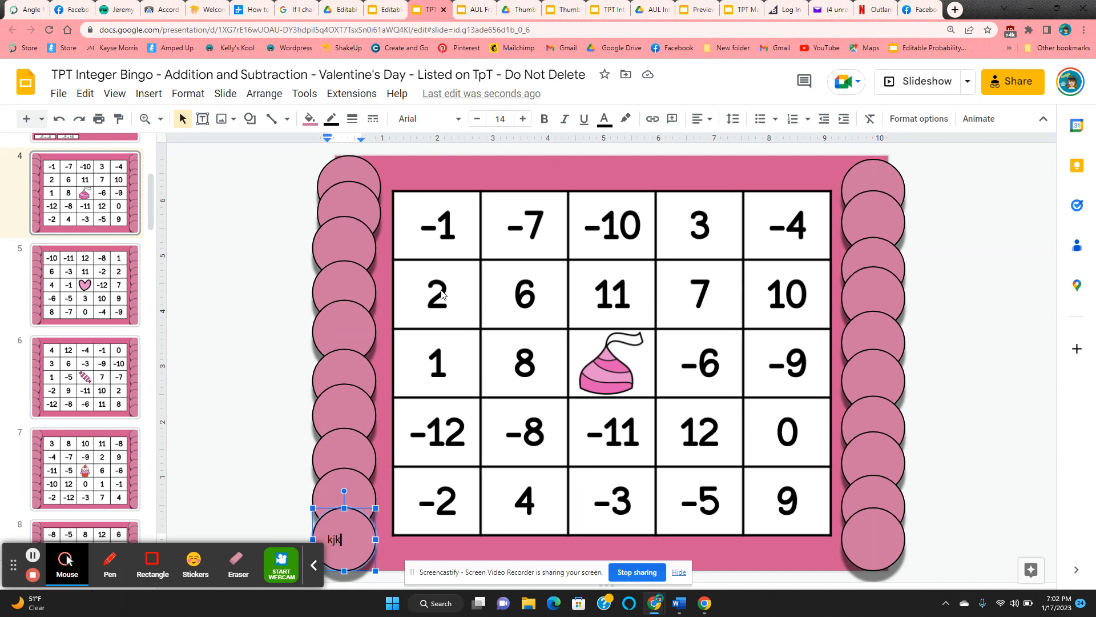
mouse_move(472, 252)
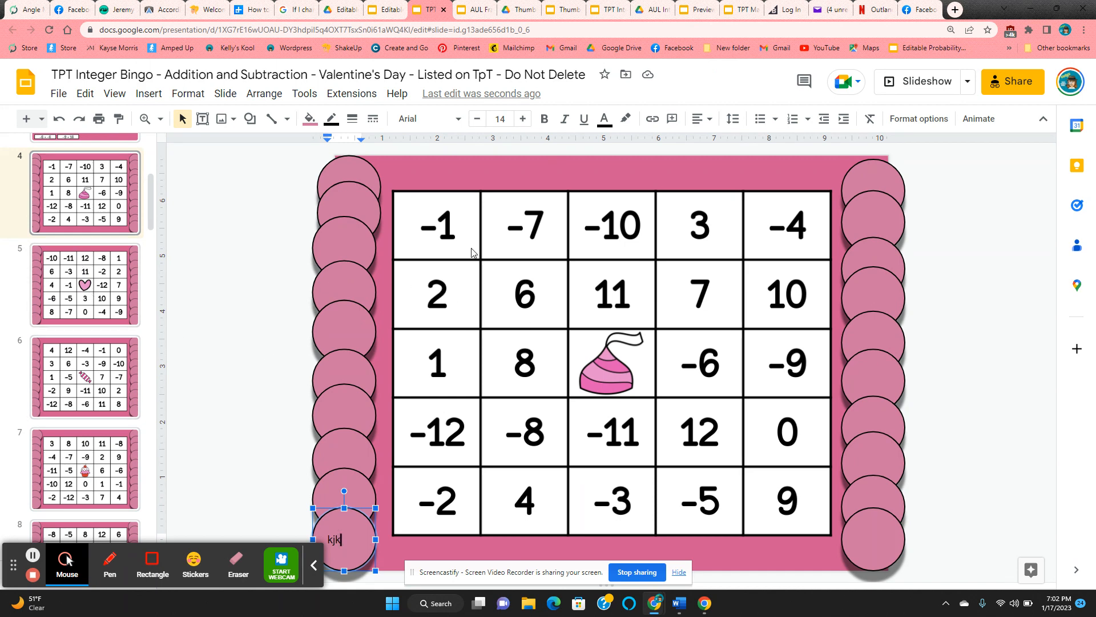
mouse_move(411, 232)
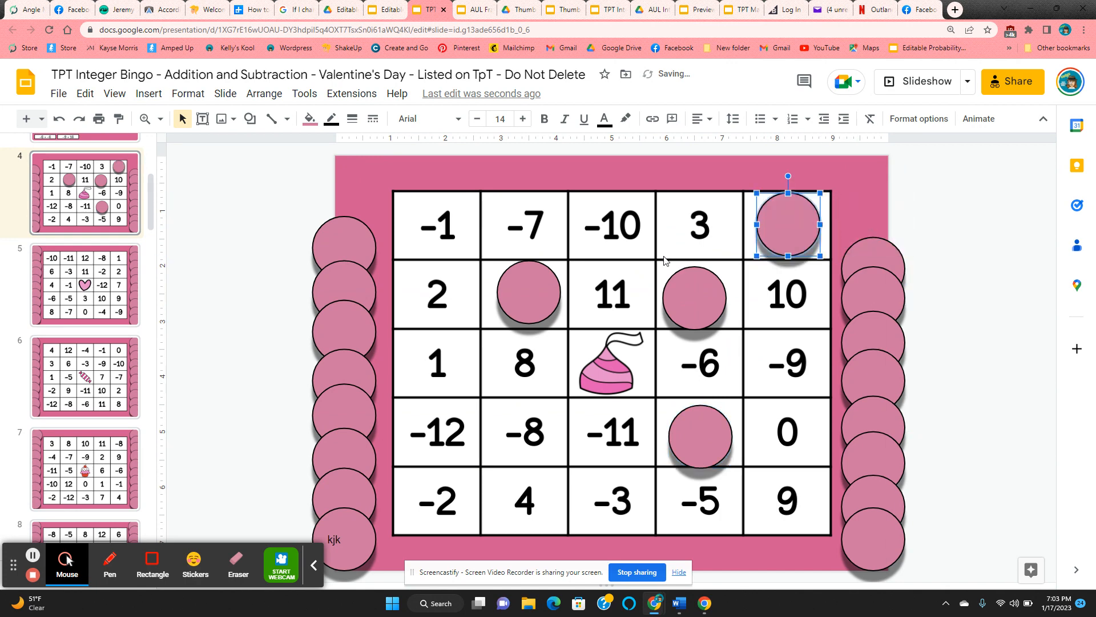
Drag two bingo chips onto the candy-kiss card, one covering the 0 square
left_click_drag(788, 224, 527, 293)
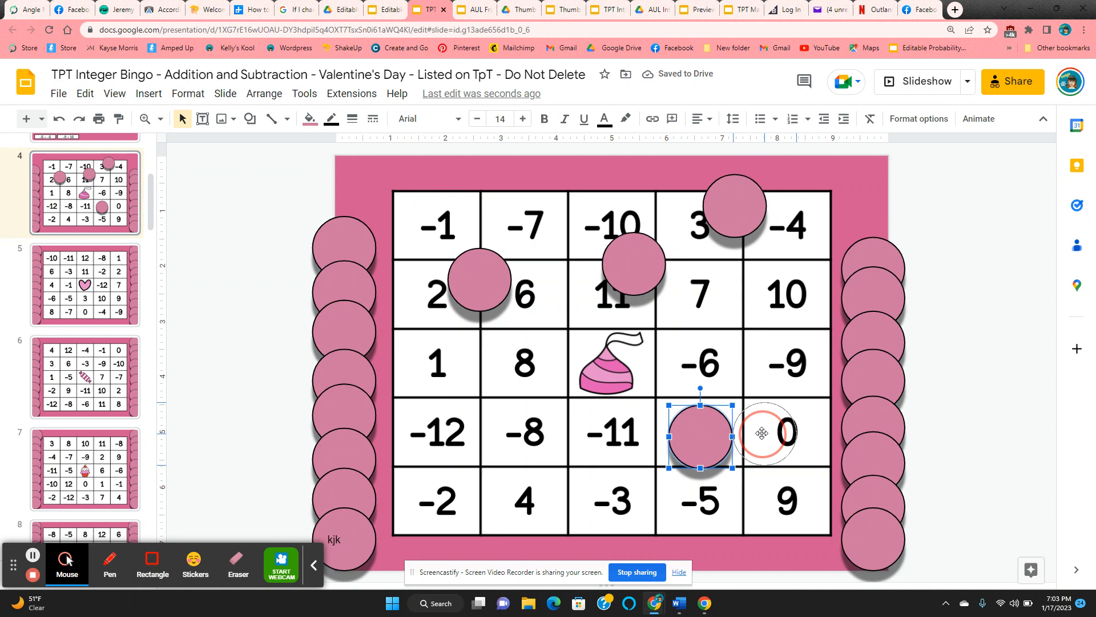
left_click_drag(699, 432, 763, 432)
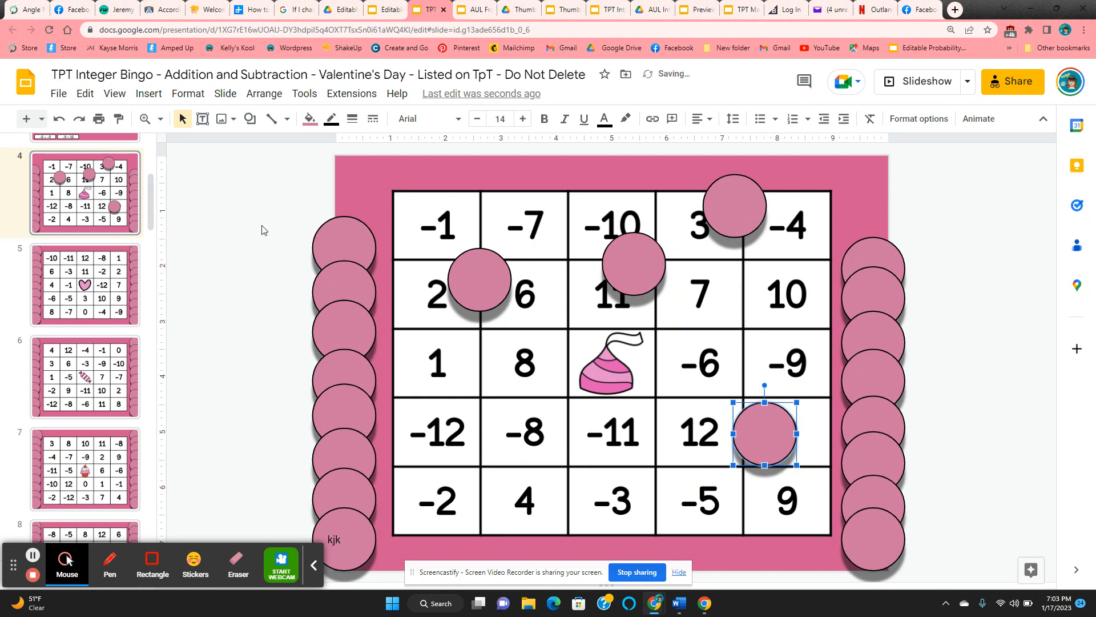
mouse_move(159, 155)
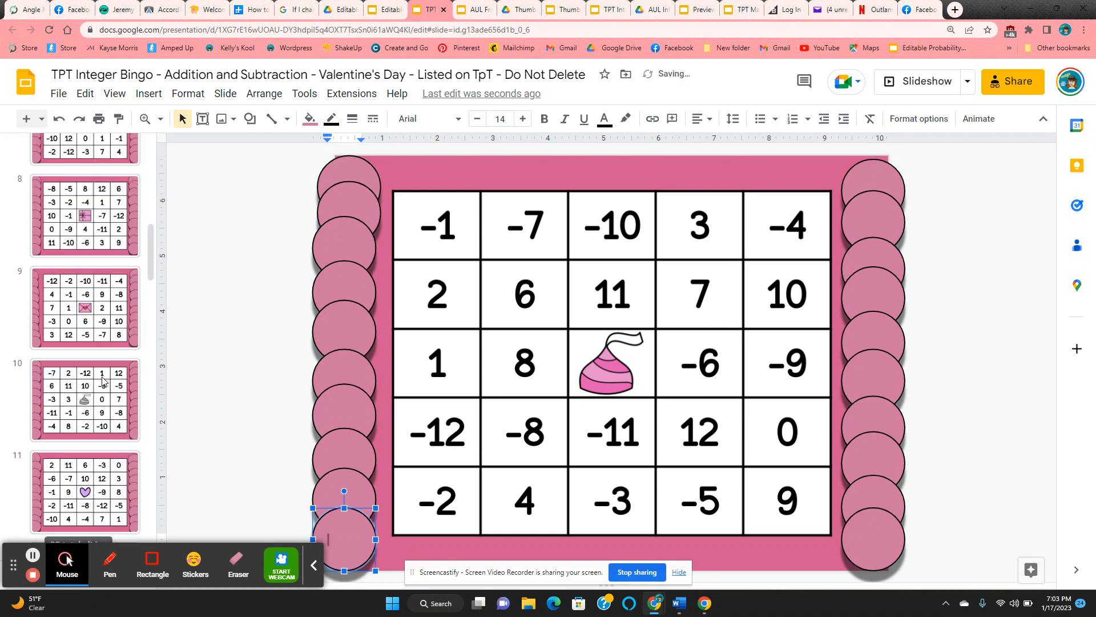
Scroll the filmstrip and open the purple-heart bingo card on slide 11
scroll("down", 3)
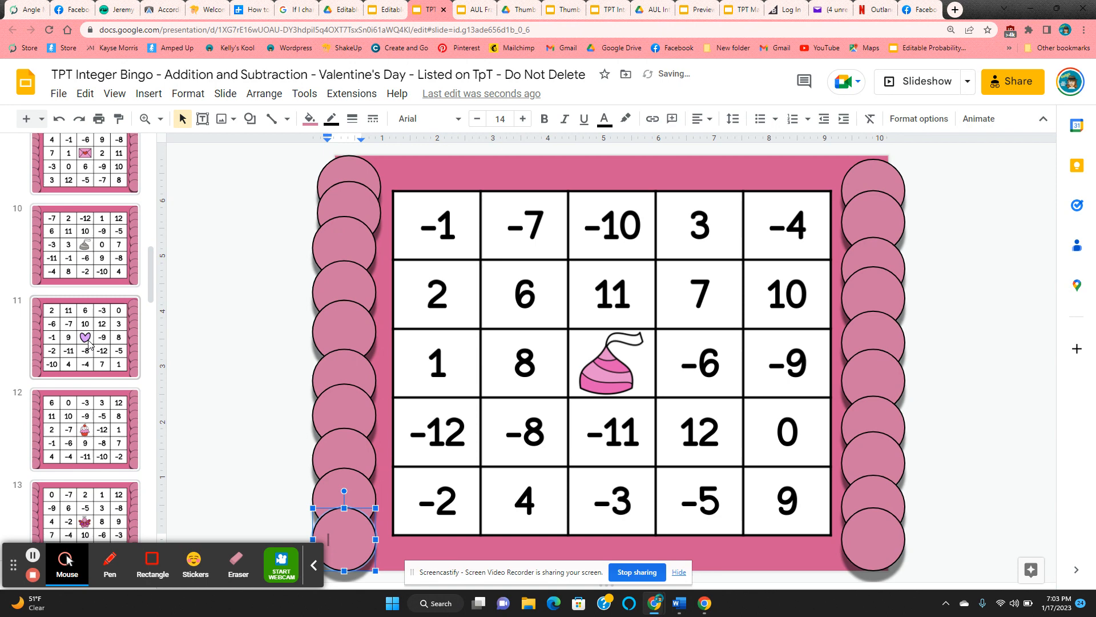
left_click(84, 337)
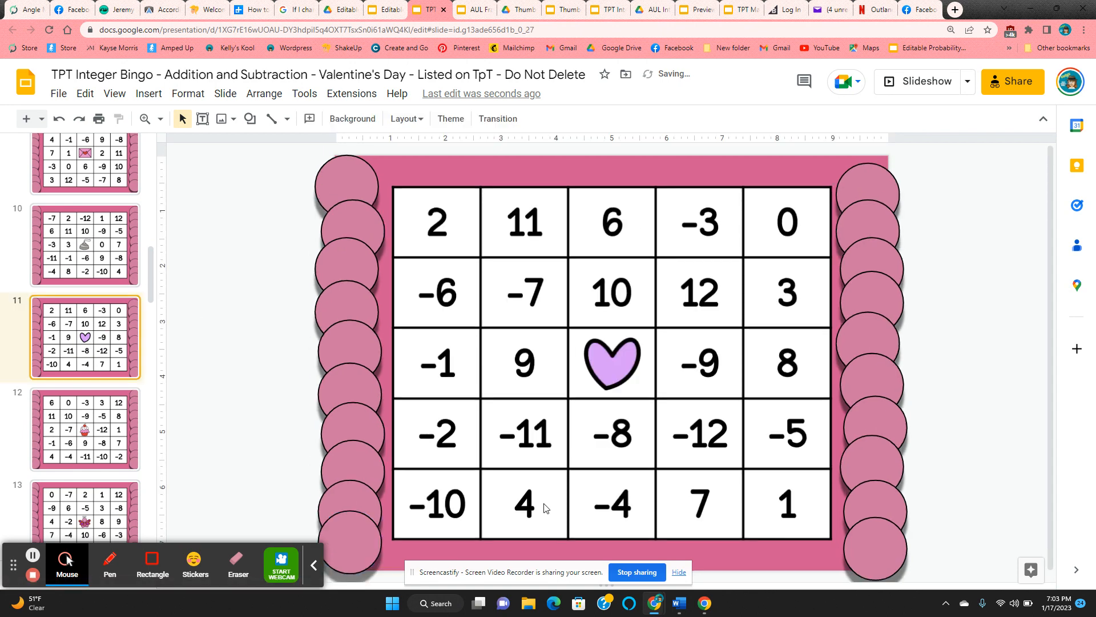